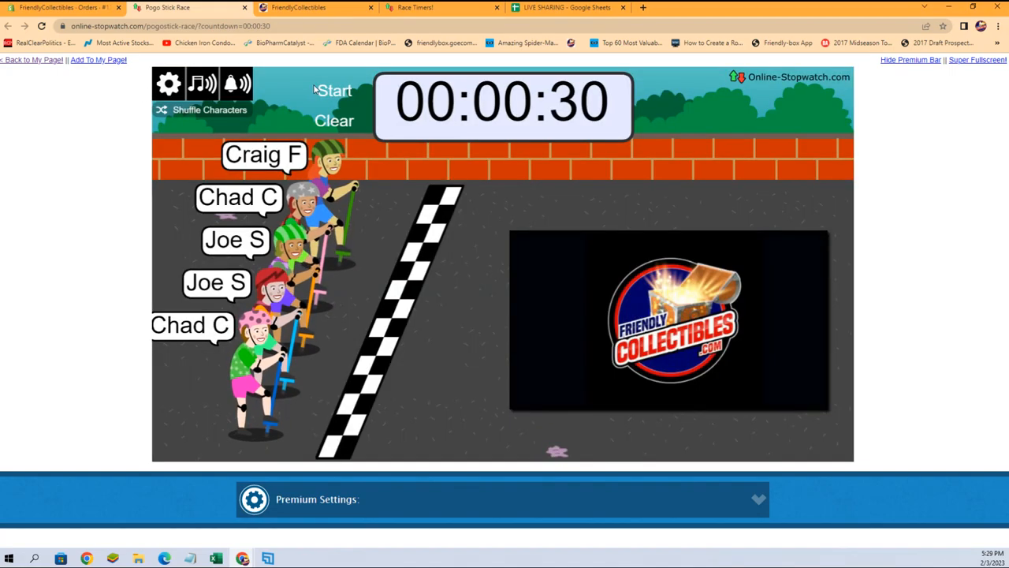
# Start the 30-second pogo stick race countdown with the five named racers.
pyautogui.click(334, 90)
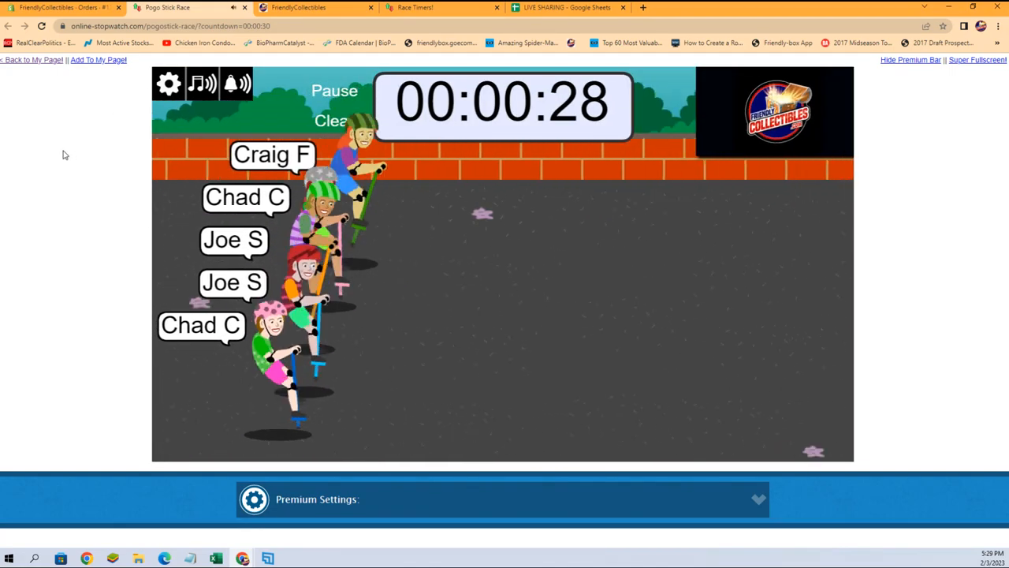